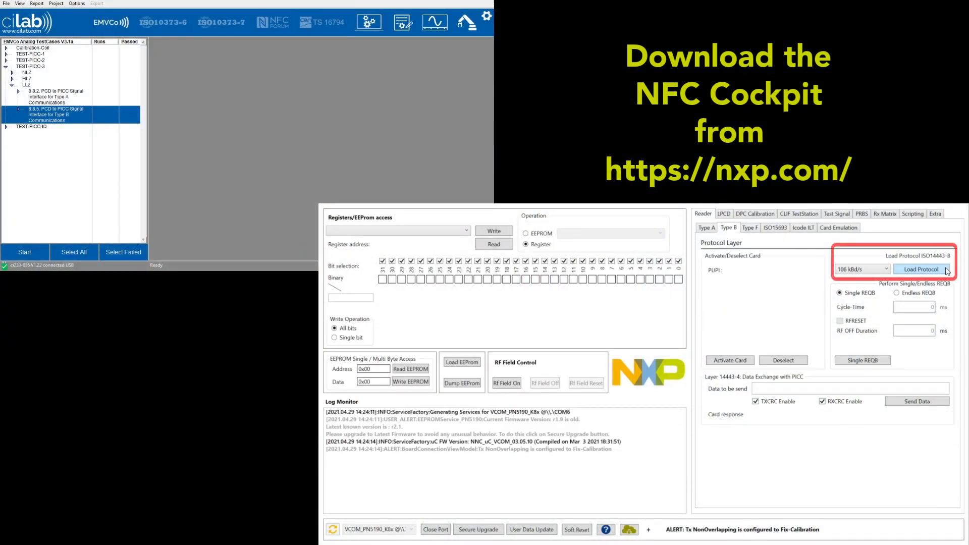
- Load the Type B 106 kBd/s protocol, RF field on, endless REQB polling at 20 ms cycle time
{"action": "left_click", "coordinate": [920, 268]}
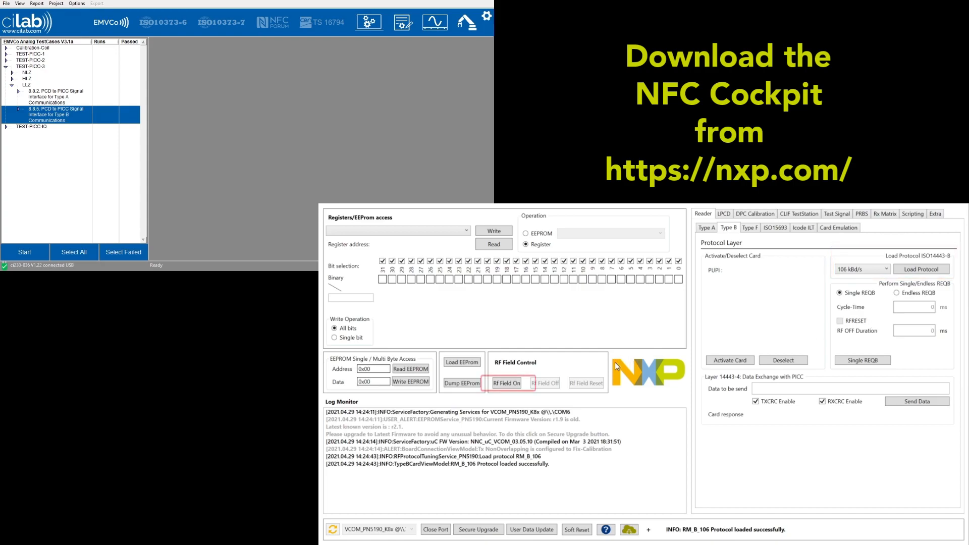
{"action": "left_click", "coordinate": [505, 383]}
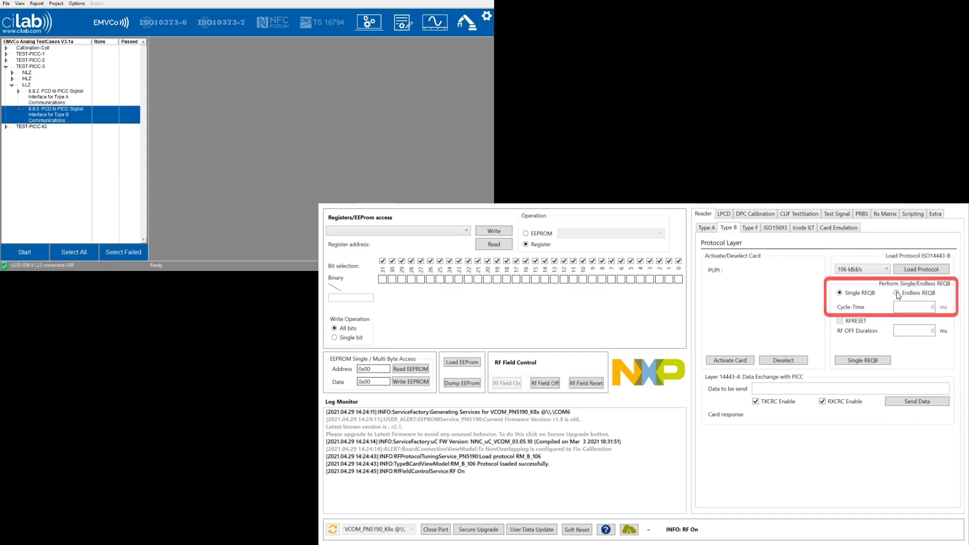
{"action": "left_click", "coordinate": [896, 293]}
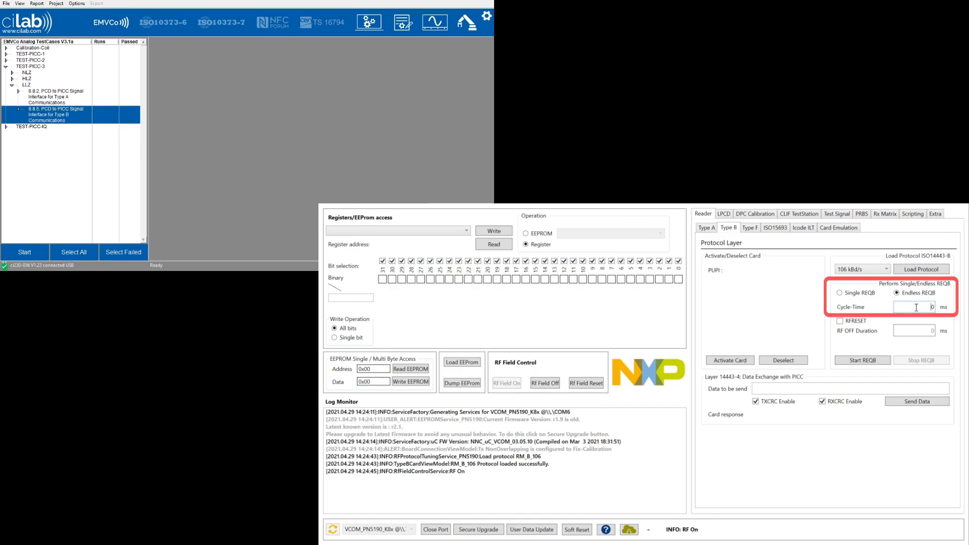
{"action": "left_click", "coordinate": [862, 361]}
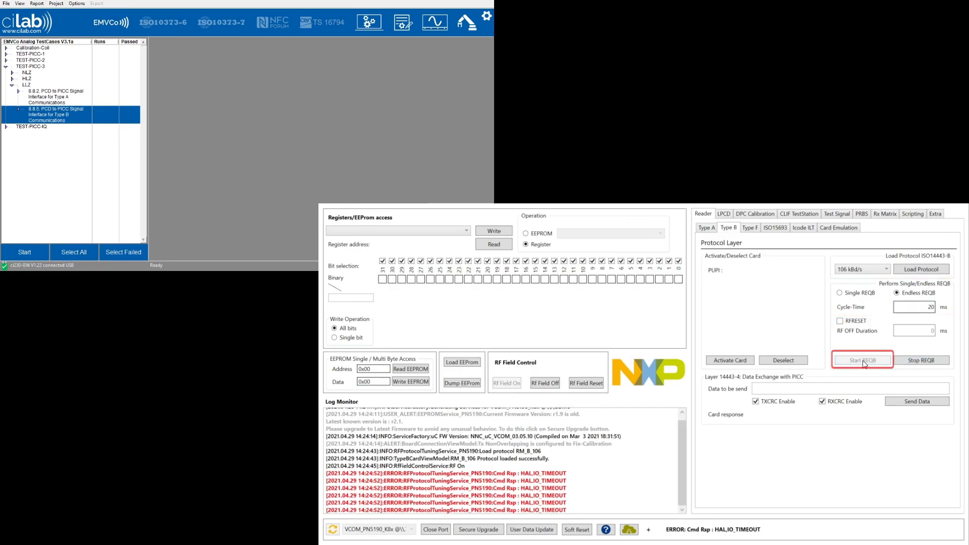
{"action": "left_click", "coordinate": [862, 359]}
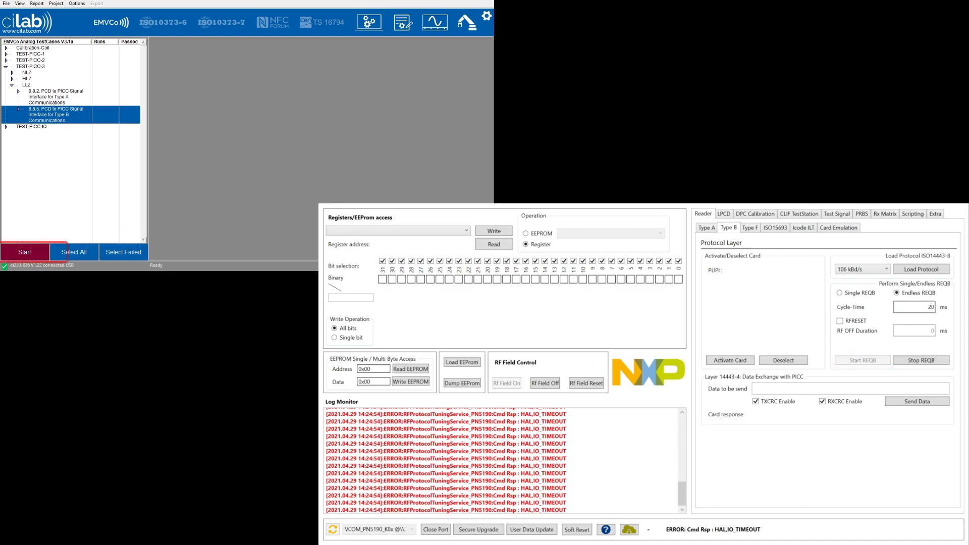
- Start the Type B test cases in the Cilab test bench
{"action": "left_click", "coordinate": [24, 251]}
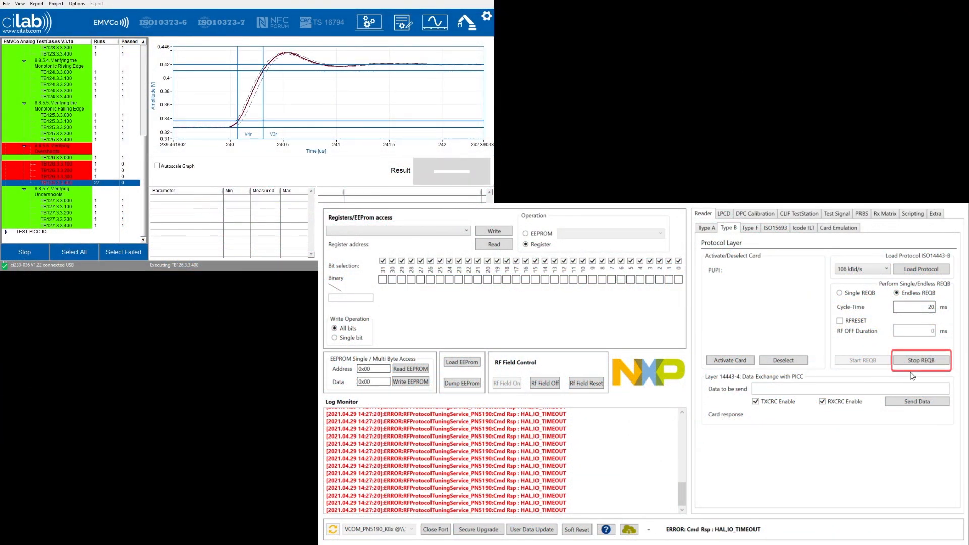
- Stop REQB polling and start DPC calibration
{"action": "left_click", "coordinate": [921, 360]}
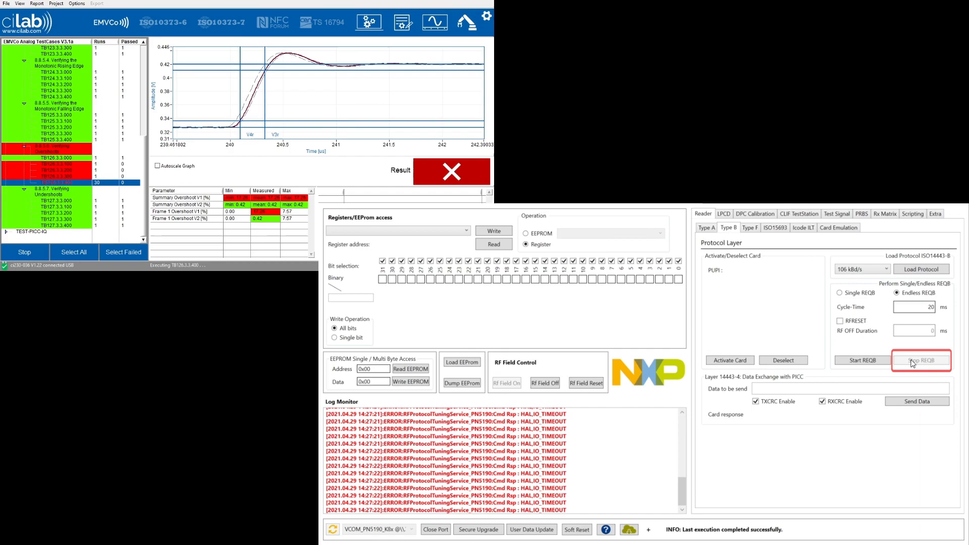
{"action": "left_click", "coordinate": [921, 360]}
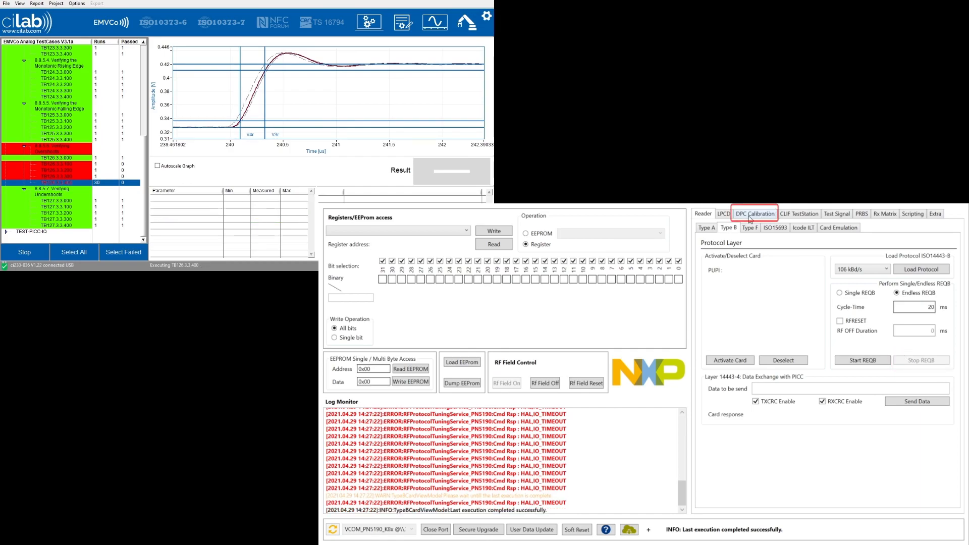
{"action": "left_click", "coordinate": [754, 213]}
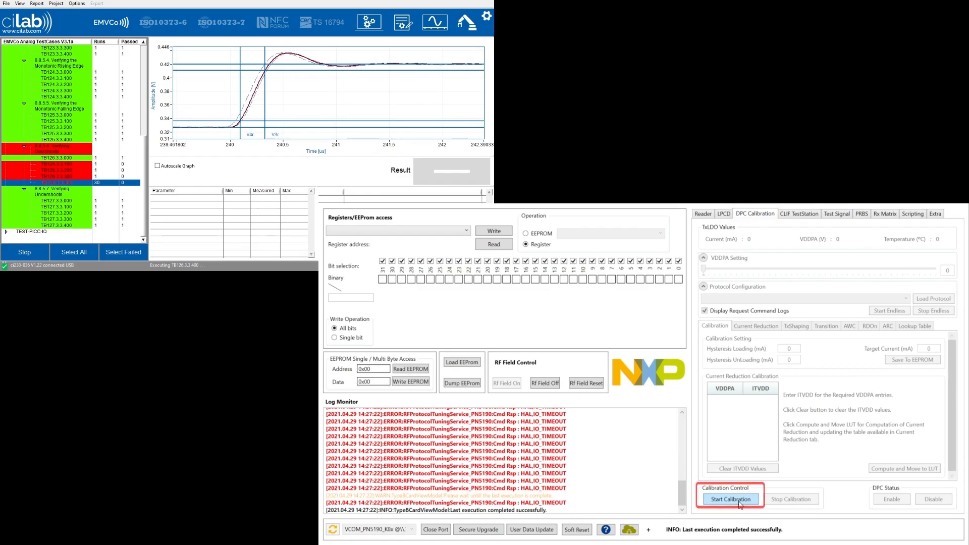
{"action": "left_click", "coordinate": [731, 498]}
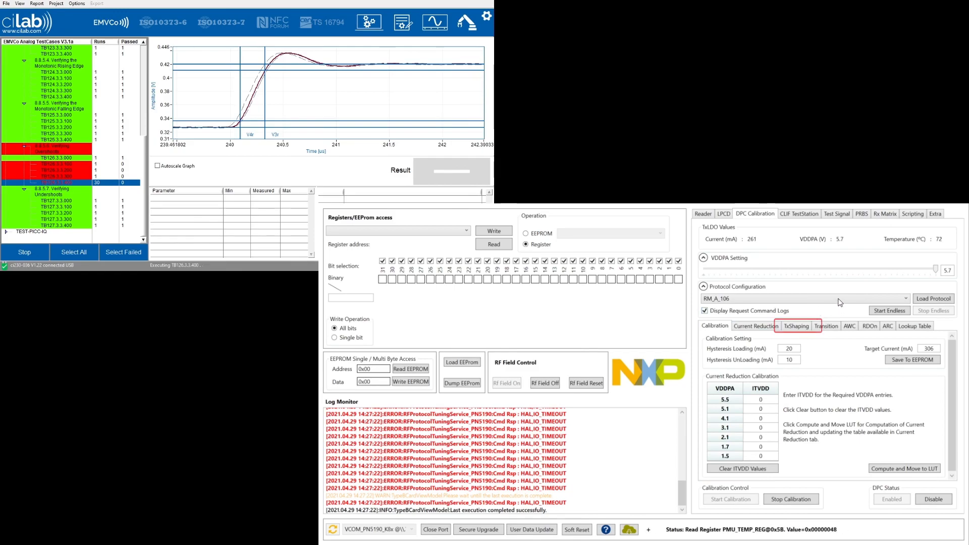
- Show the TX shaping settings and load the RM_B_106 protocol
{"action": "left_click", "coordinate": [796, 326]}
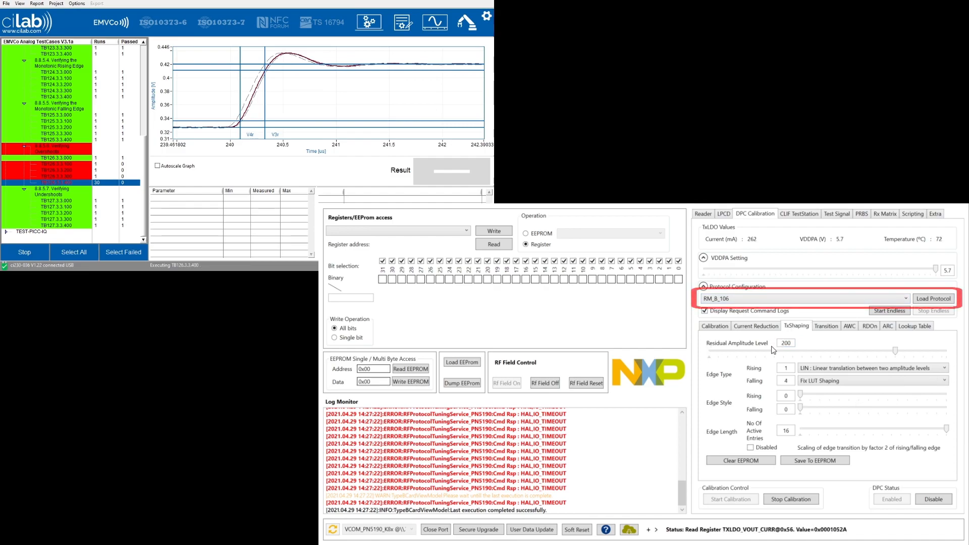
{"action": "left_click", "coordinate": [933, 299]}
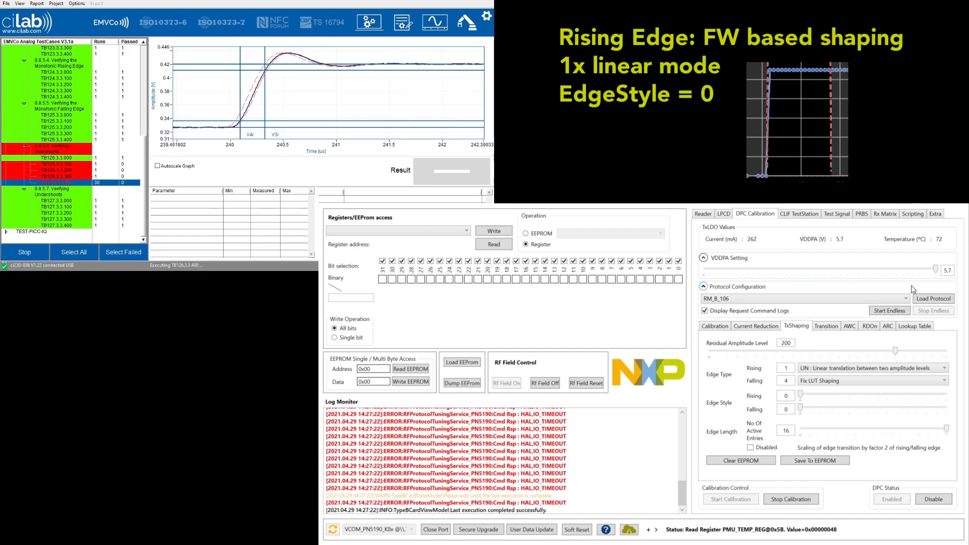
- Send endless Type B commands and raise the rising edge style to 7
{"action": "left_click", "coordinate": [889, 310]}
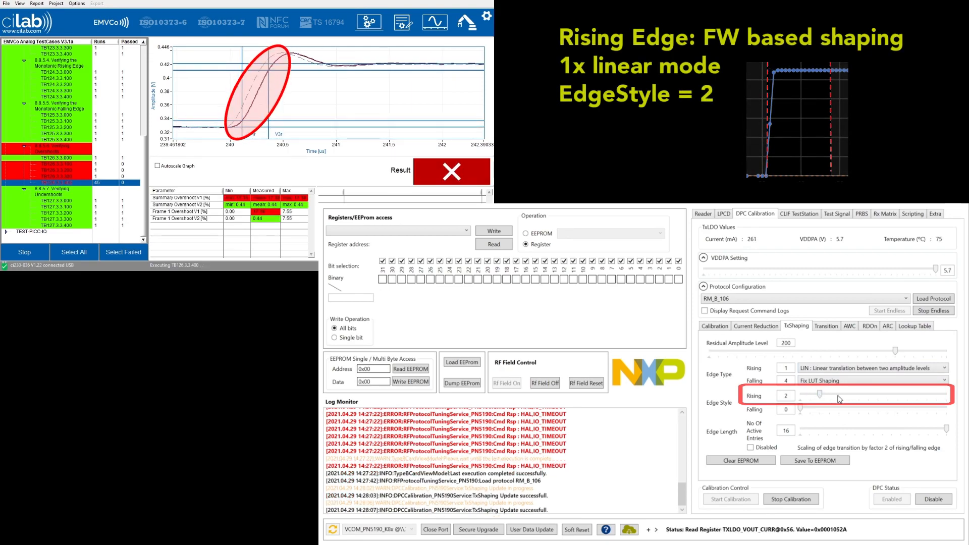
{"action": "left_click", "coordinate": [819, 395]}
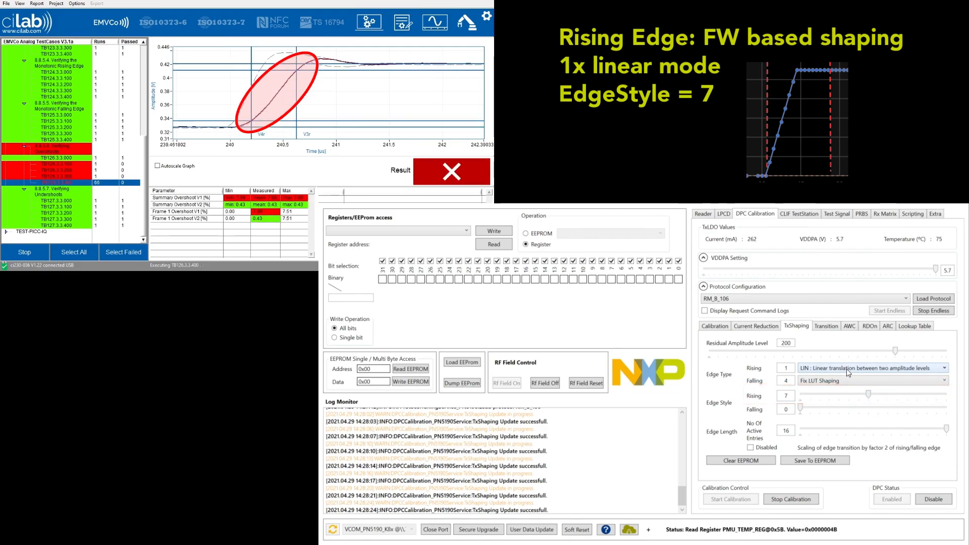
- Set rising edge type 2 (PWL2) with edge style 5 and save TX shaping to EEPROM
{"action": "left_click", "coordinate": [871, 367]}
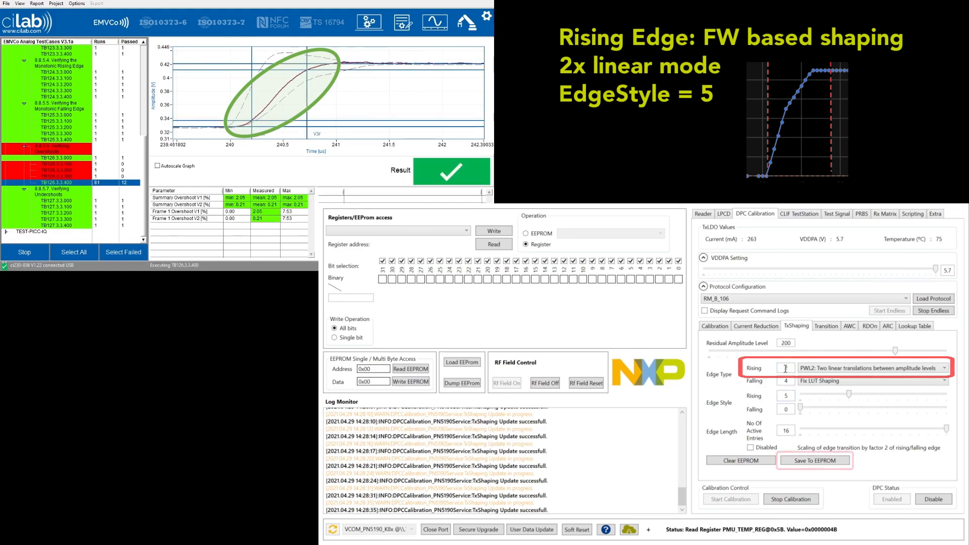
{"action": "left_click", "coordinate": [815, 460]}
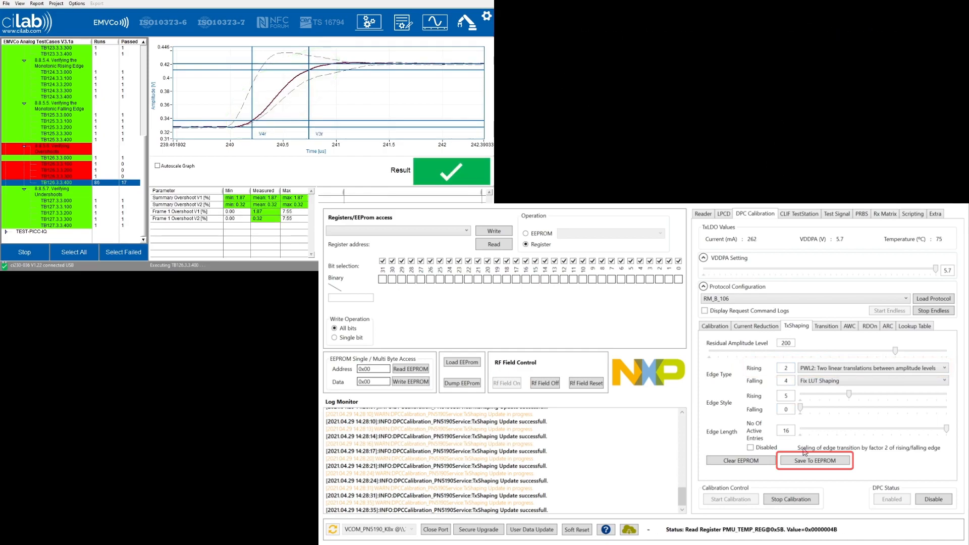
{"action": "left_click", "coordinate": [814, 461]}
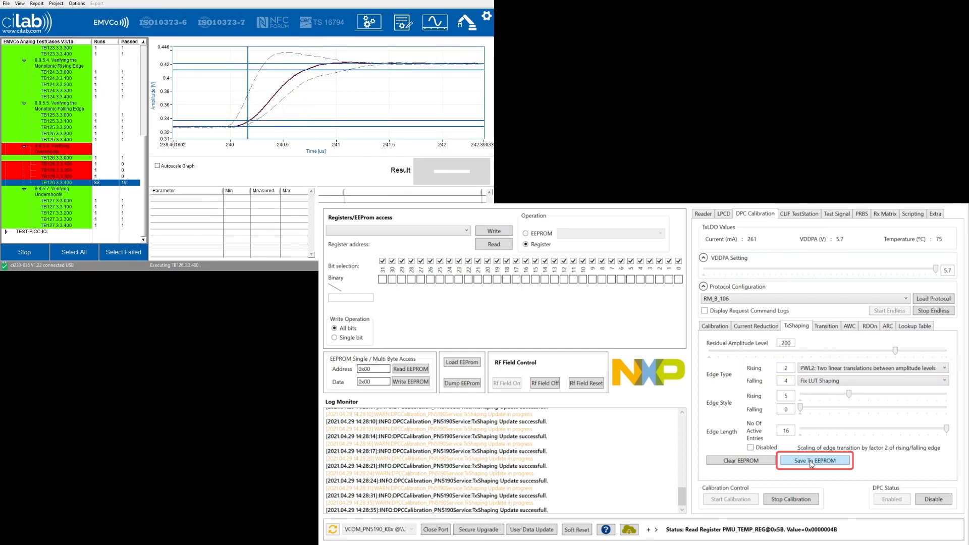
{"action": "left_click", "coordinate": [814, 461]}
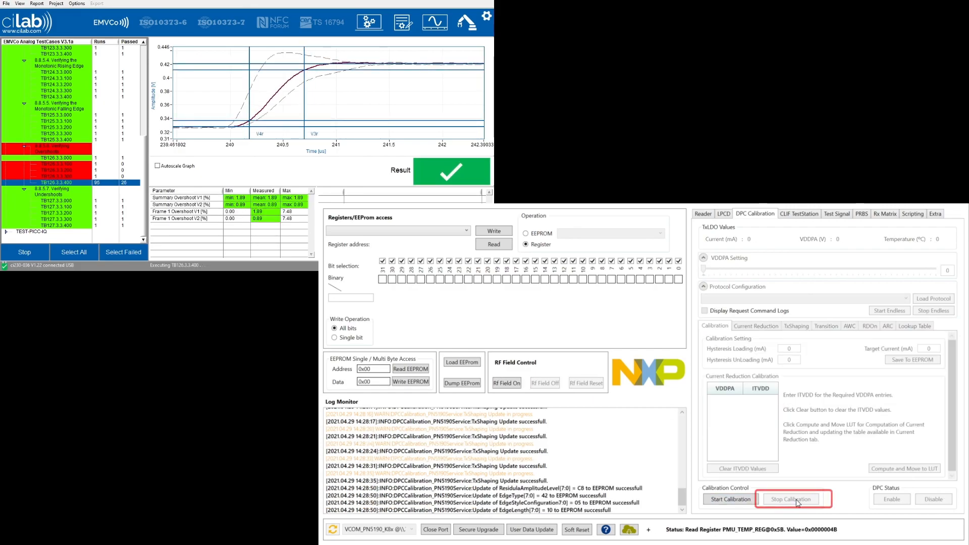
- Stop calibration, reload Type B 106 kBd/s, RF field on and restart endless REQB polling
{"action": "left_click", "coordinate": [792, 498]}
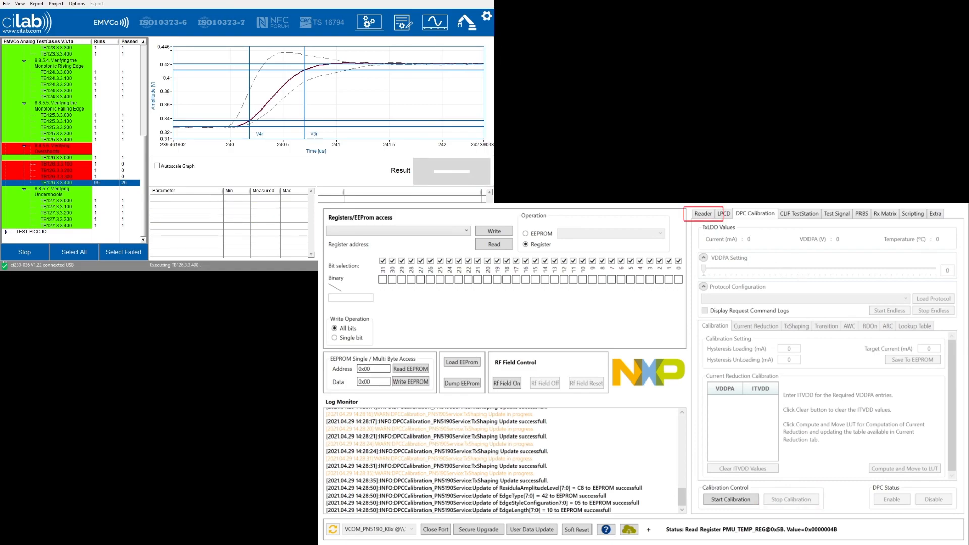
{"action": "left_click", "coordinate": [702, 213]}
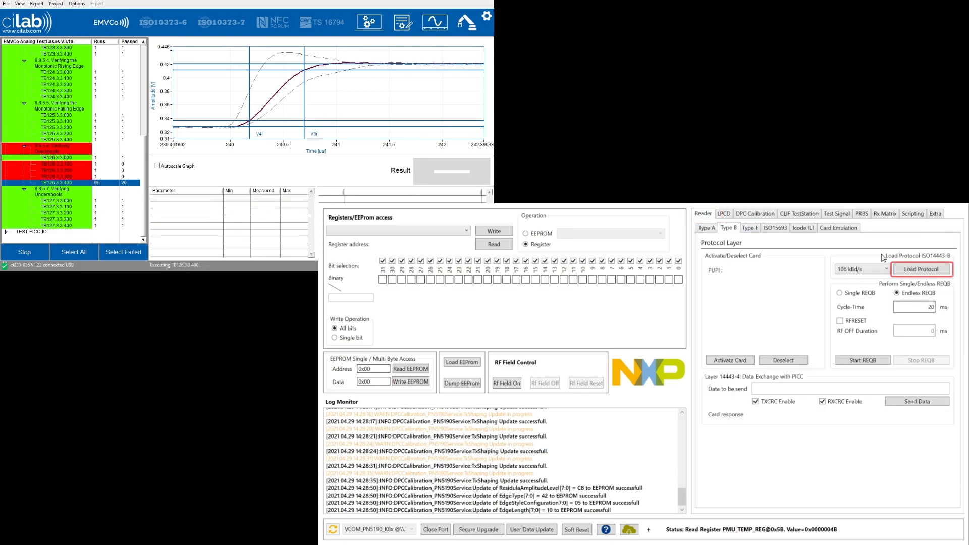
{"action": "left_click", "coordinate": [920, 268]}
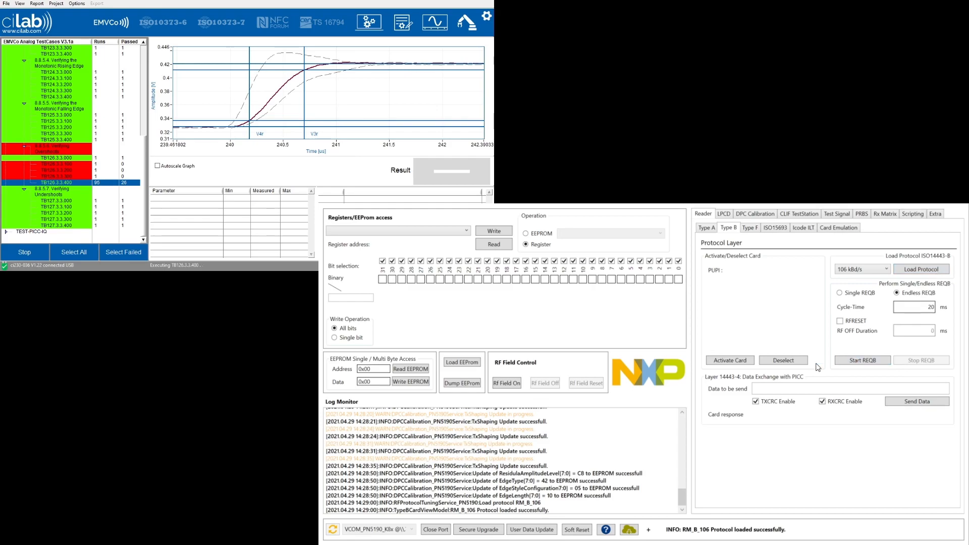
{"action": "left_click", "coordinate": [507, 384]}
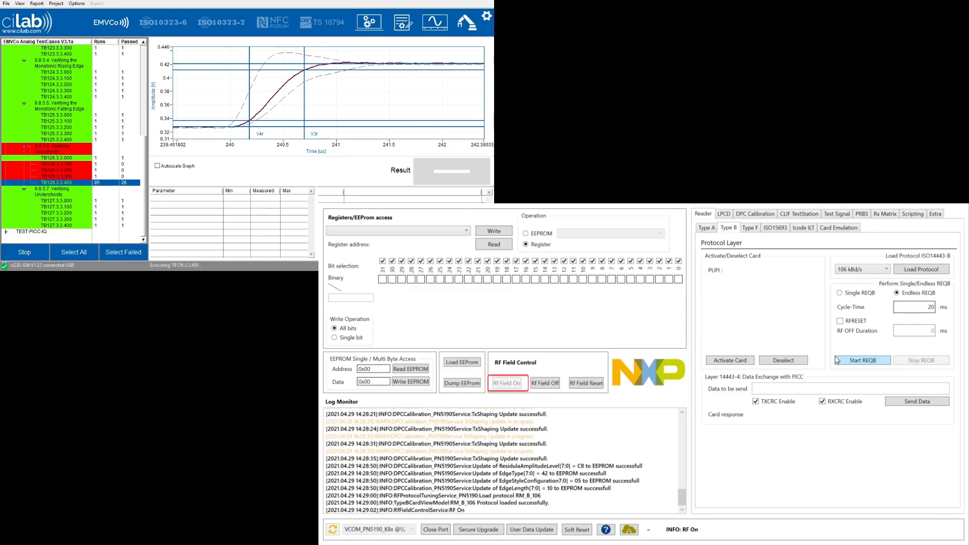
{"action": "left_click", "coordinate": [862, 360]}
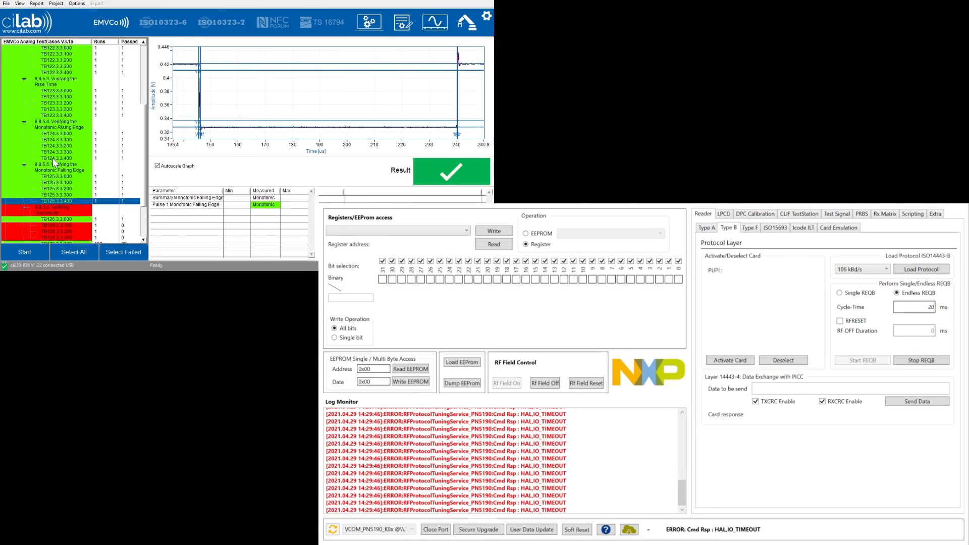
- Rerun the Type B tests until overshoot and undershoot groups pass green, then stop the run
{"action": "scroll", "scroll_direction": "up", "scroll_amount": 3}
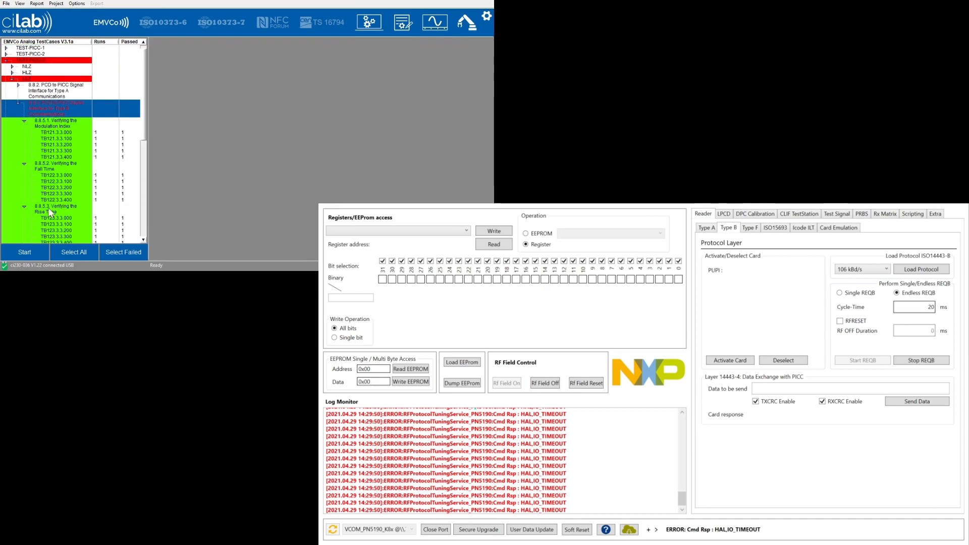
{"action": "left_click", "coordinate": [24, 251]}
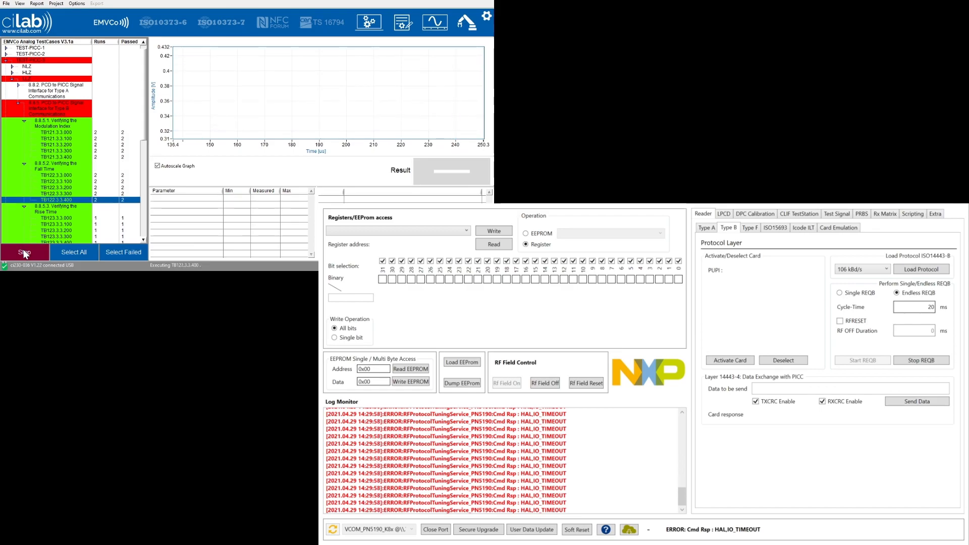
{"action": "scroll", "scroll_direction": "down", "scroll_amount": 3}
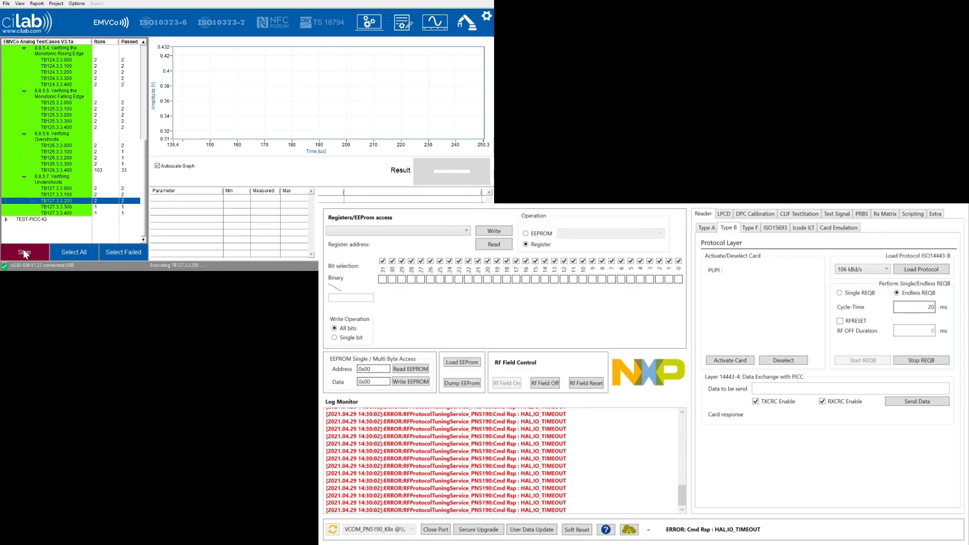
{"action": "left_click", "coordinate": [24, 251]}
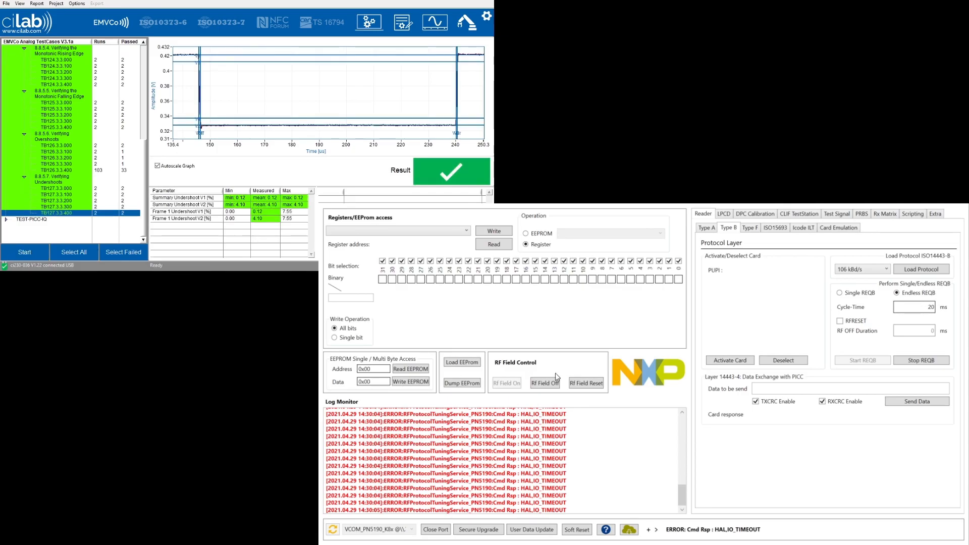